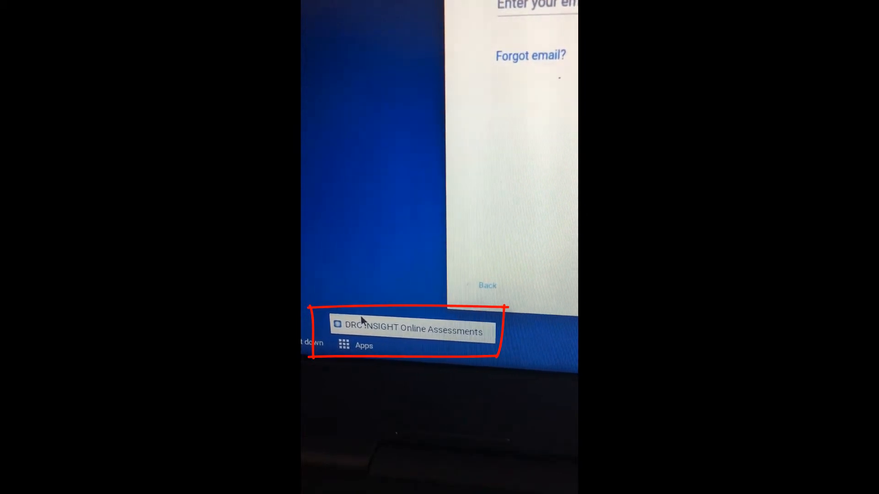
Launch DRC INSIGHT Online Assessments from the Apps menu on the login screen shelf.
left_click(408, 328)
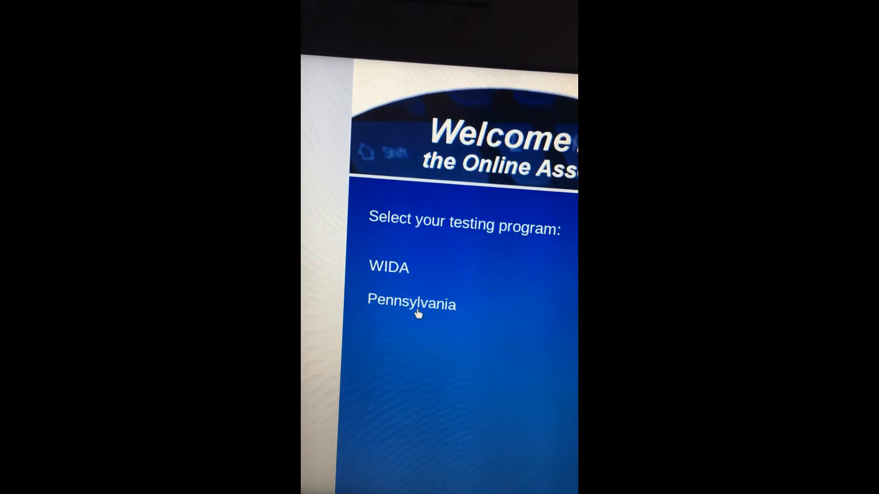
Choose Pennsylvania from the testing program list to reach its welcome page.
left_click(411, 303)
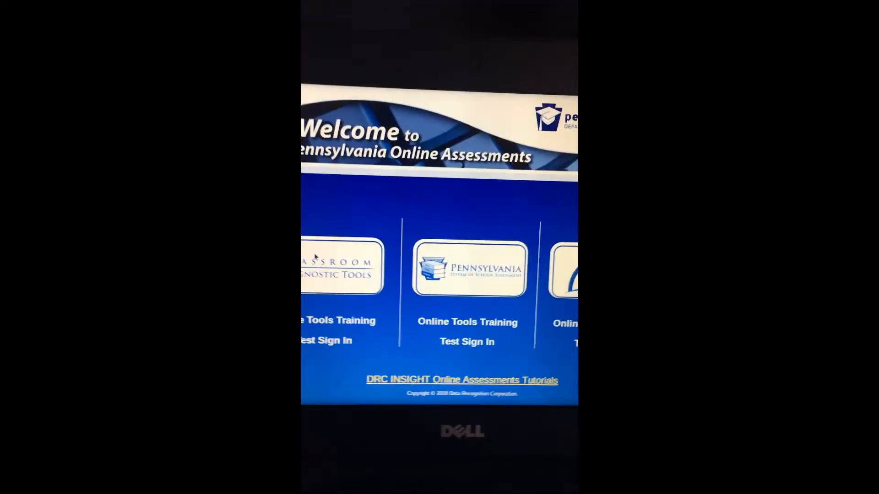